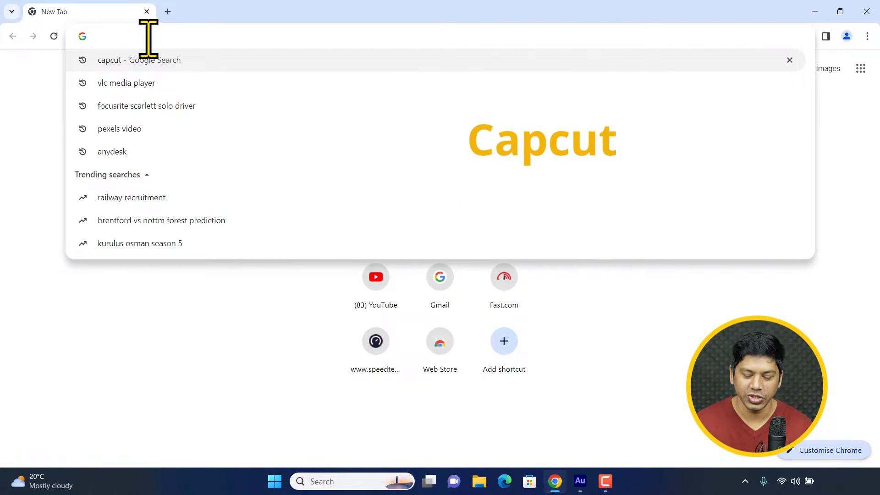
Search Google for 'capcut' and open the official capcut.com site from the results
click(138, 61)
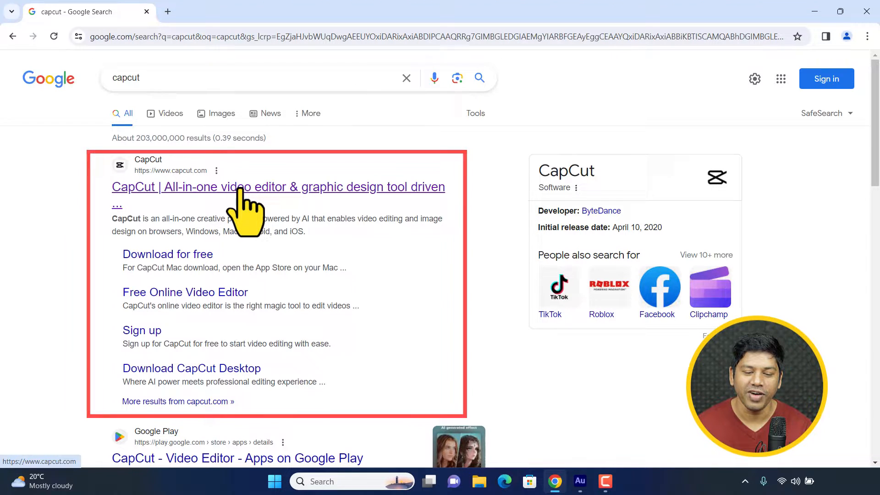
click(277, 187)
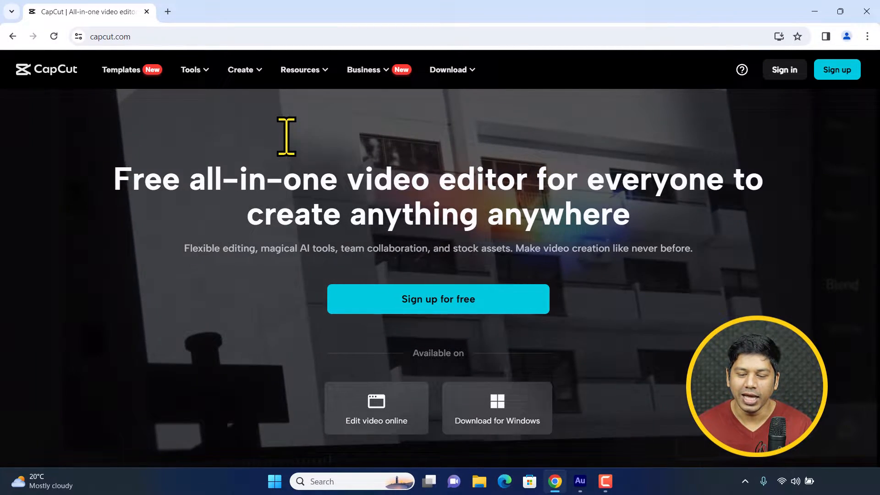
Download the CapCut installer for Windows and confirm it finished in Chrome's downloads
scroll(down, 3)
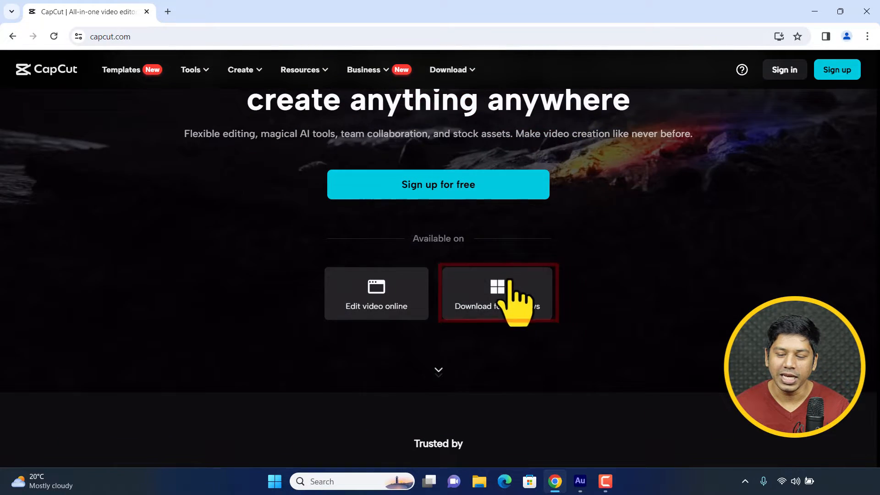
click(496, 294)
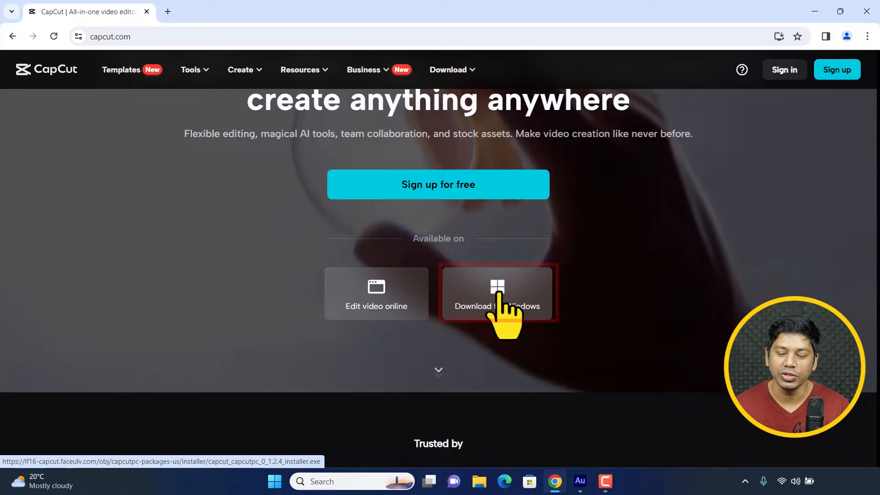
click(496, 293)
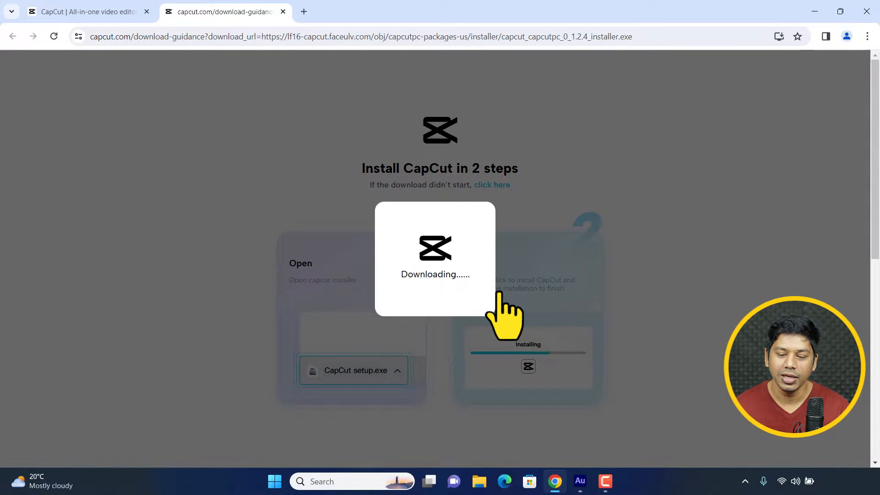
click(804, 37)
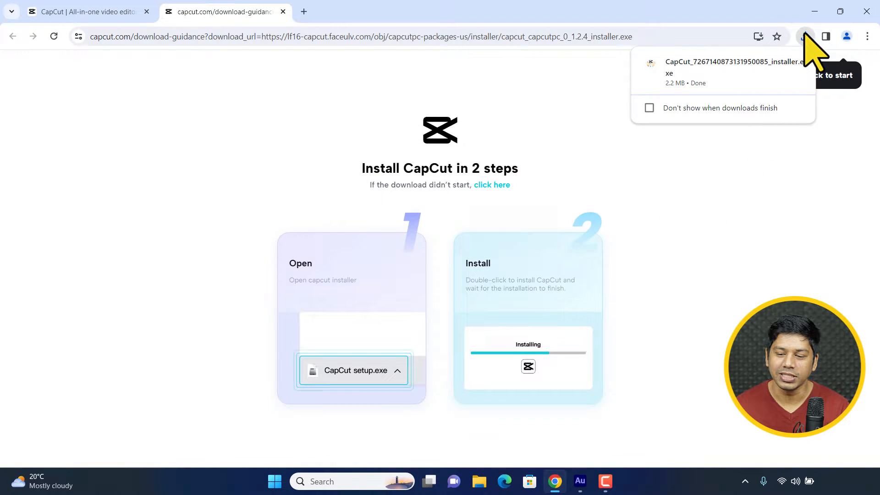
mouse_move(803, 36)
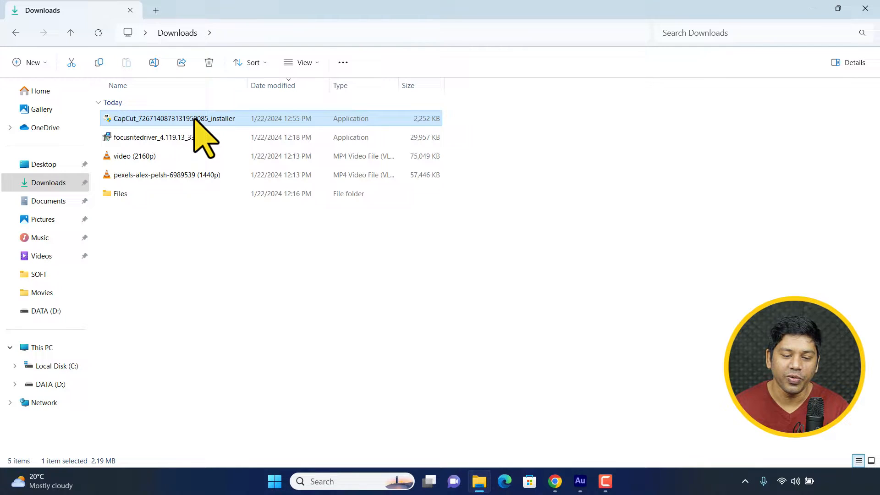
Run the CapCut installer from Downloads as administrator and approve the UAC prompt
right_click(174, 118)
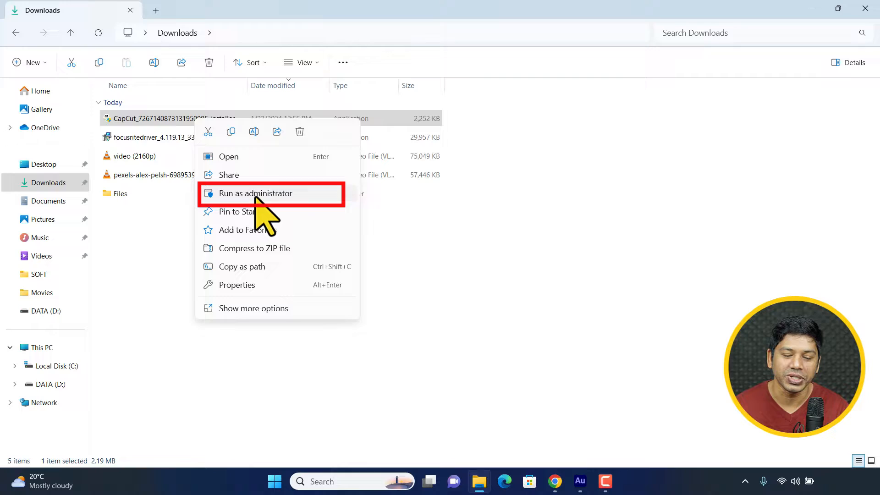
click(255, 193)
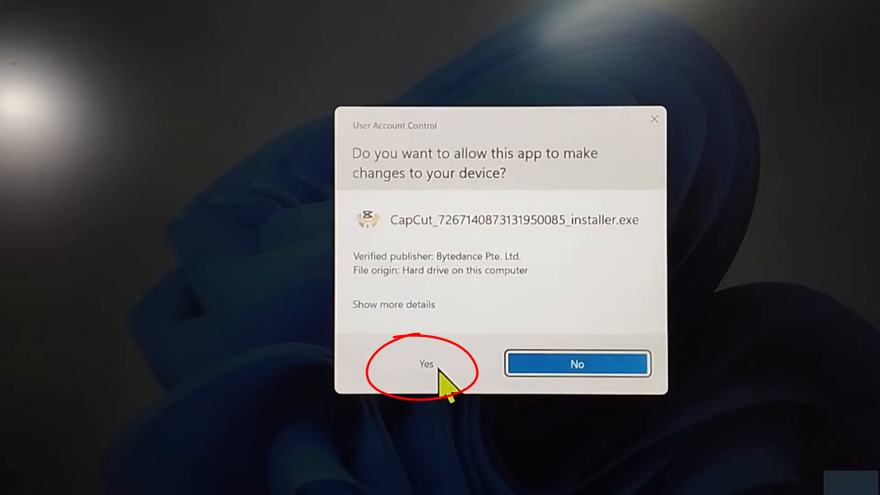
click(425, 364)
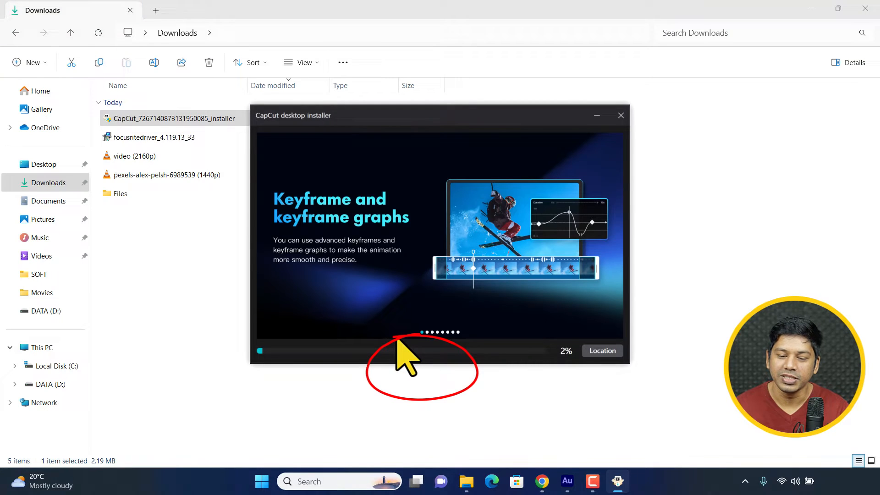
mouse_move(410, 208)
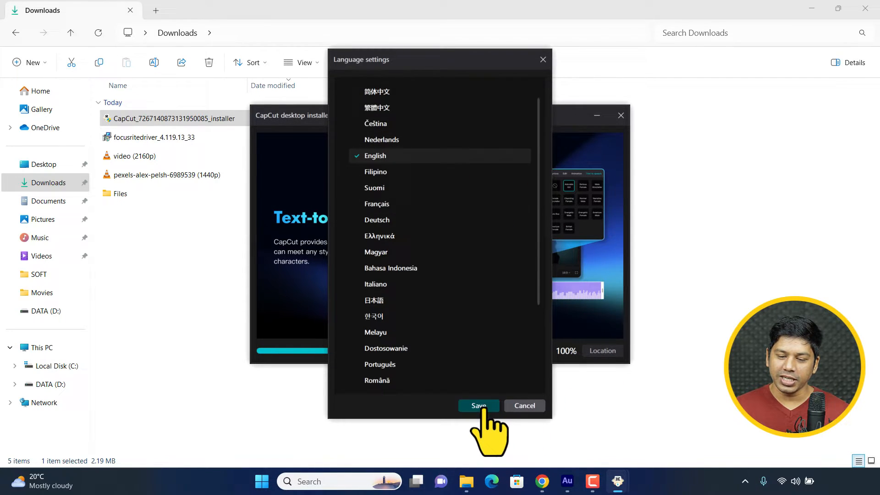
Save English as the interface language once installation reaches 100%
click(477, 406)
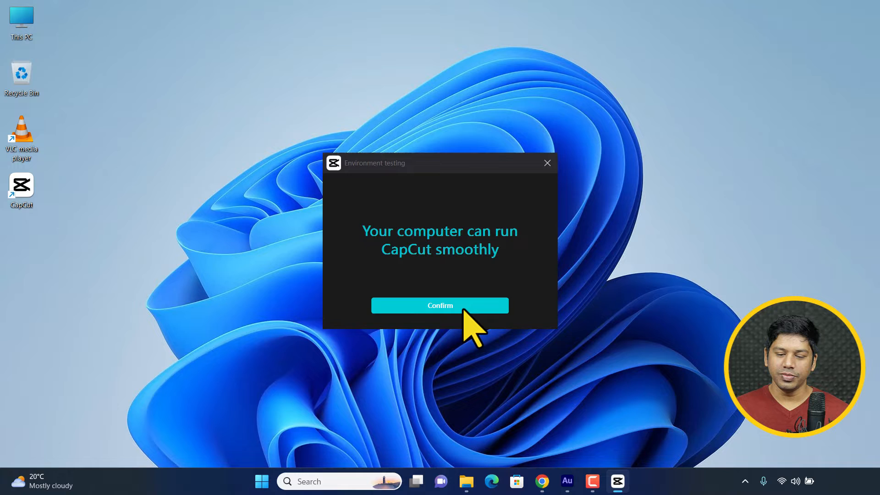
Confirm the environment test, accept the notice, dismiss Recommended, then close CapCut
click(438, 305)
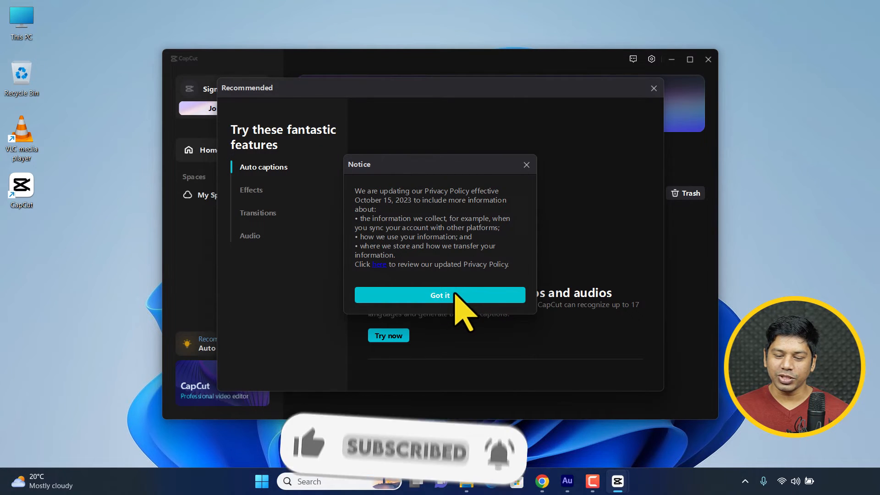
click(439, 294)
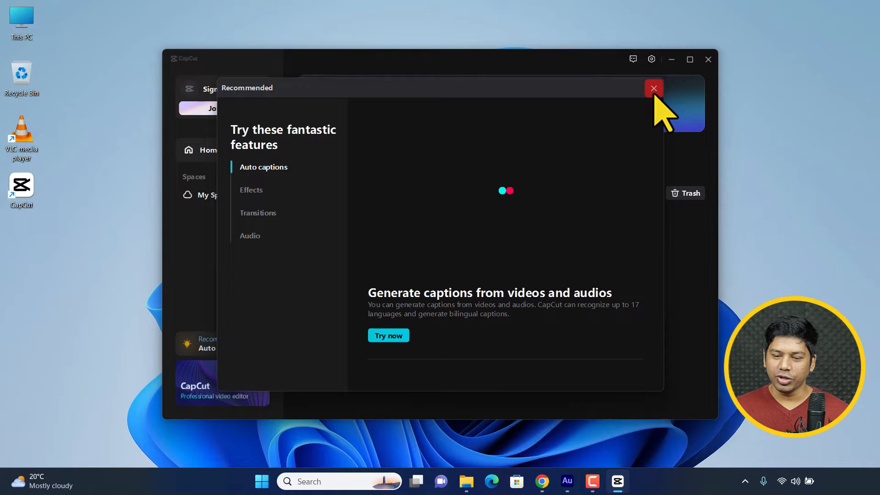
click(652, 88)
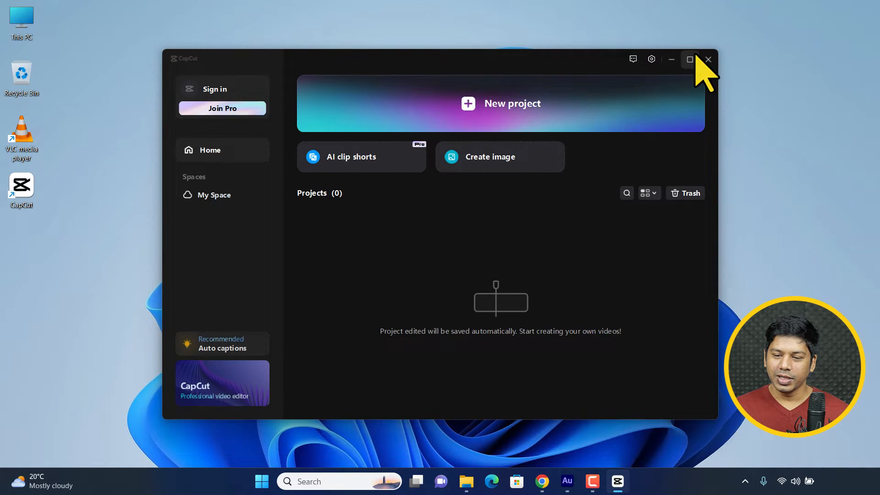
click(689, 59)
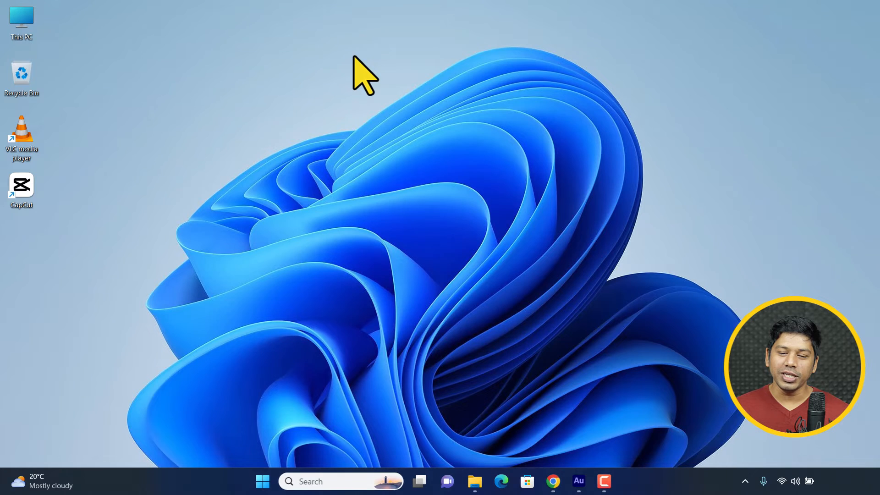
Create a new project and exit the Import materials walkthrough and Menu tooltip
click(604, 481)
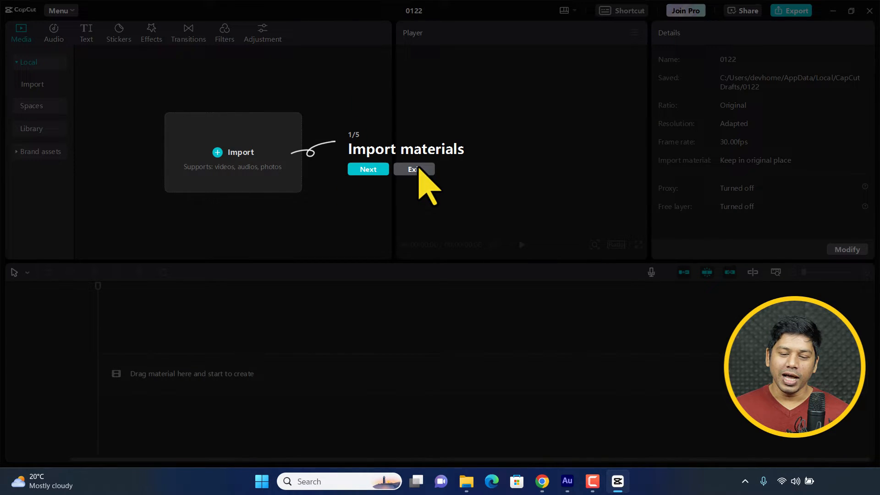
click(414, 168)
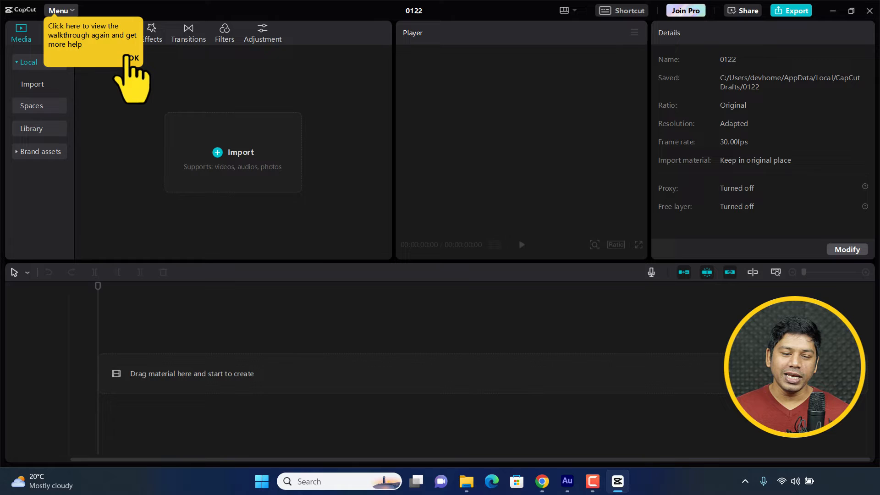
click(132, 58)
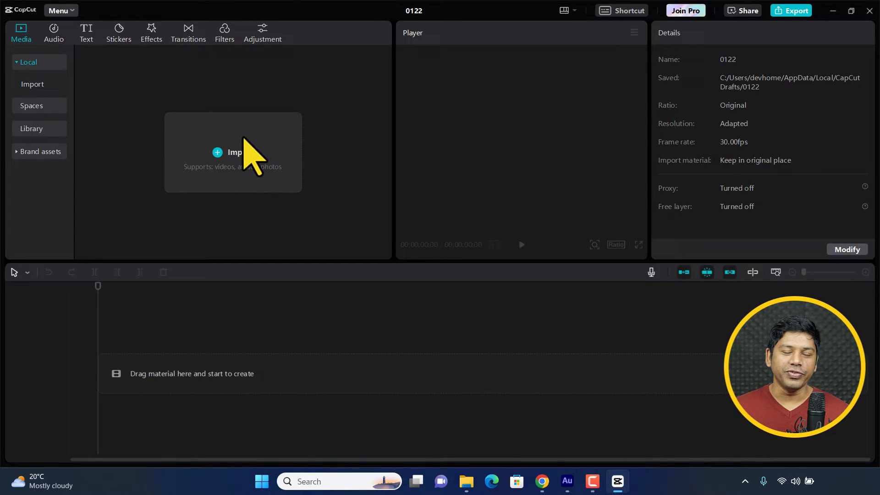
Import 'video (2160p)' from Downloads into the media library and dismiss the search tip
click(233, 152)
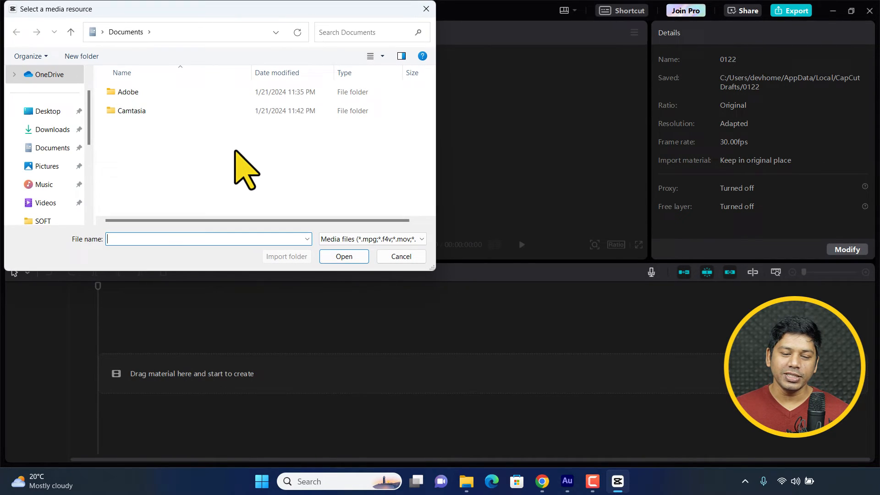
click(51, 129)
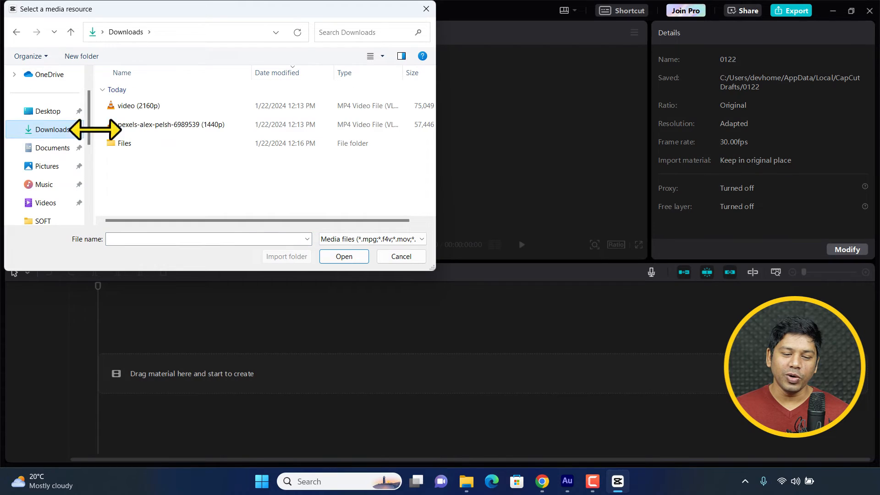
click(401, 257)
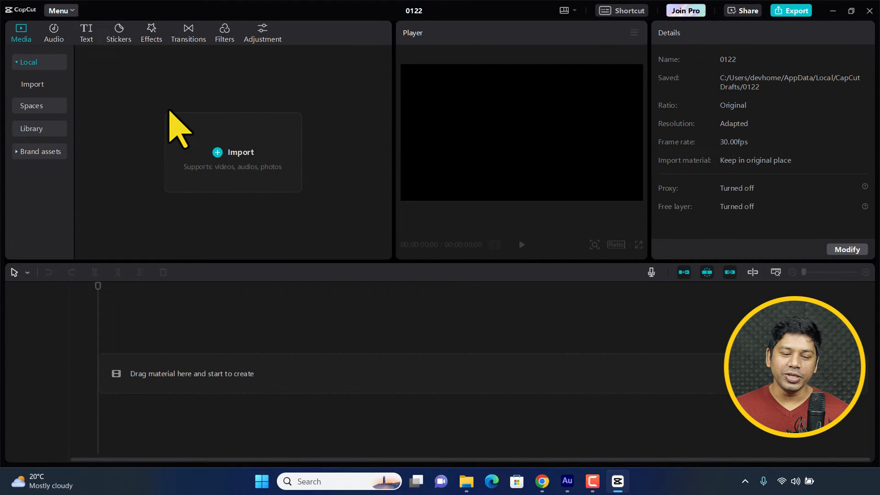
click(239, 152)
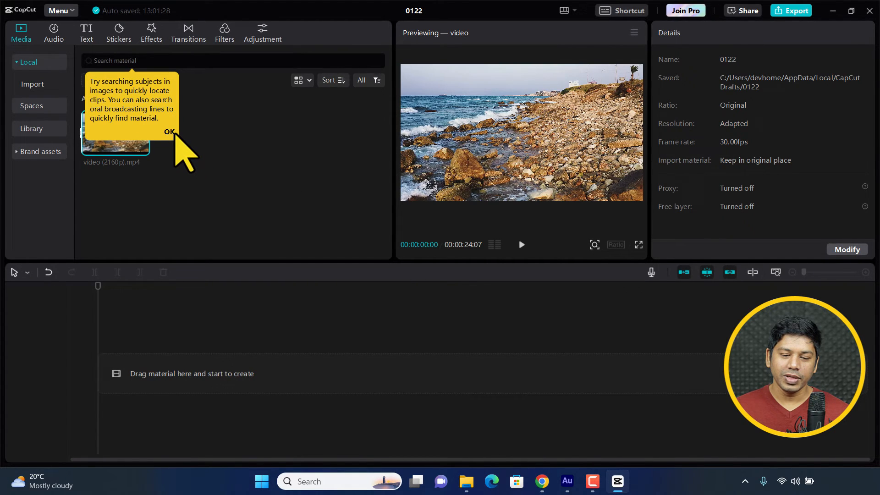
click(171, 132)
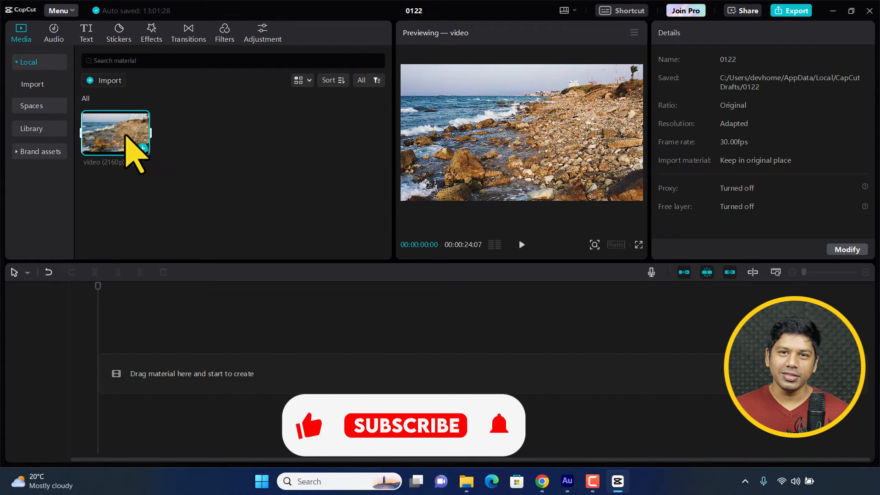
mouse_move(406, 431)
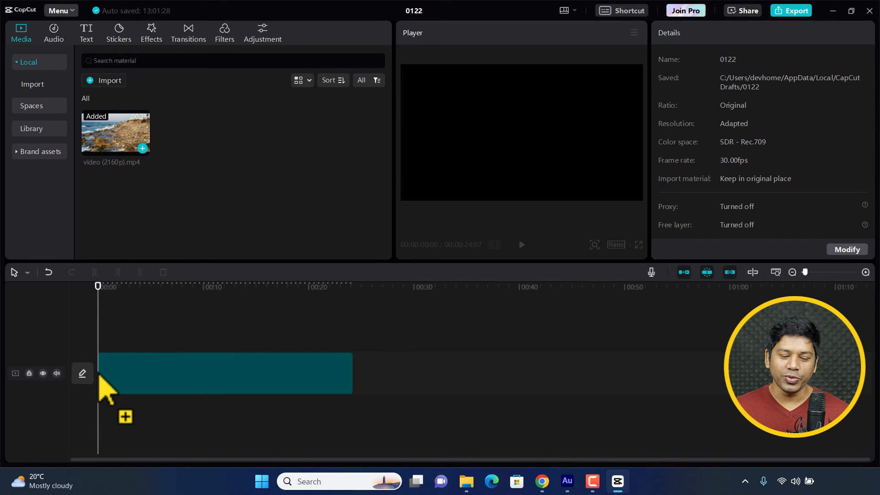
Select the 24-second beach clip placed on the timeline track
click(224, 373)
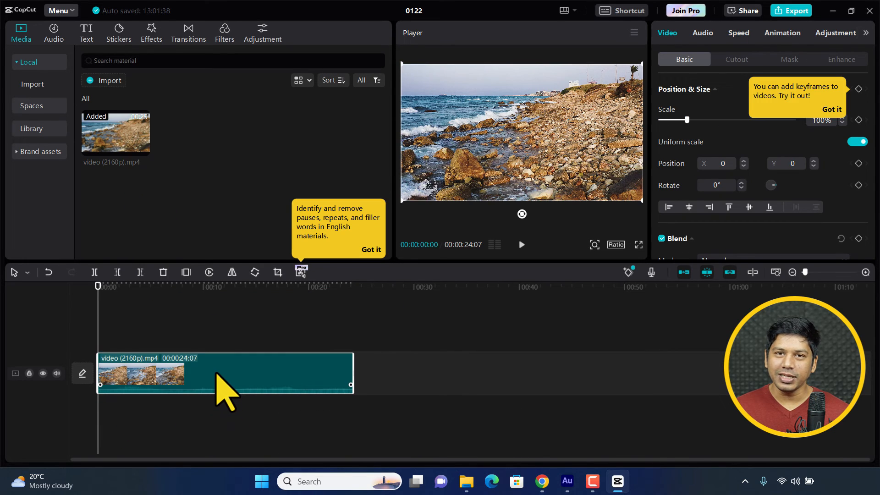